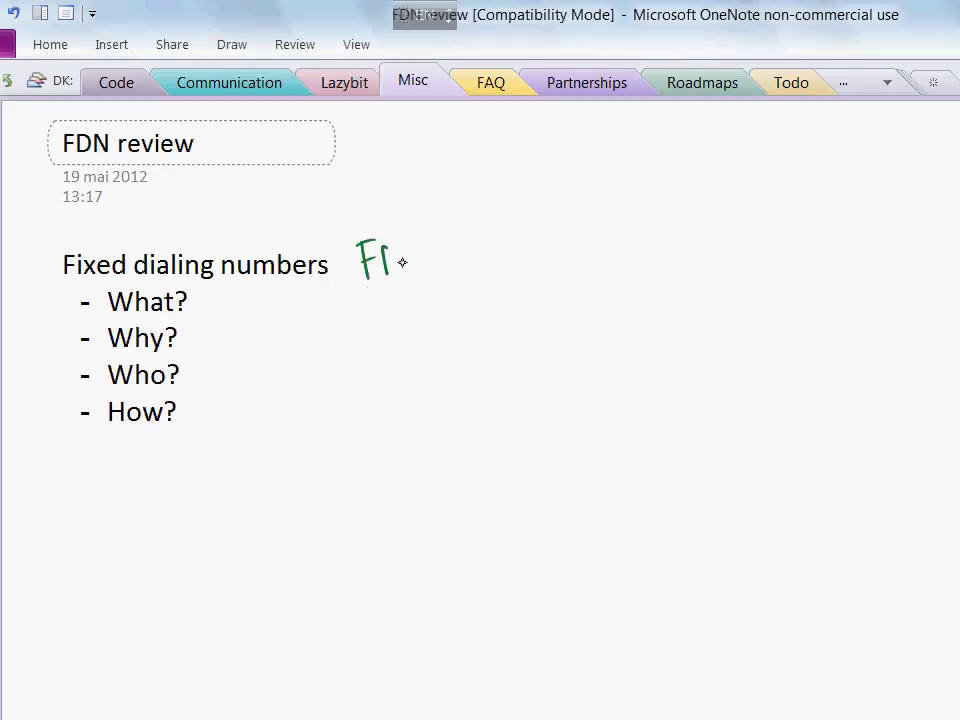
# Step: Handwrite FDN beside the Fixed dialing numbers heading and start a stick figure below it
pyautogui.moveTo(356, 260); pyautogui.dragTo(420, 270)
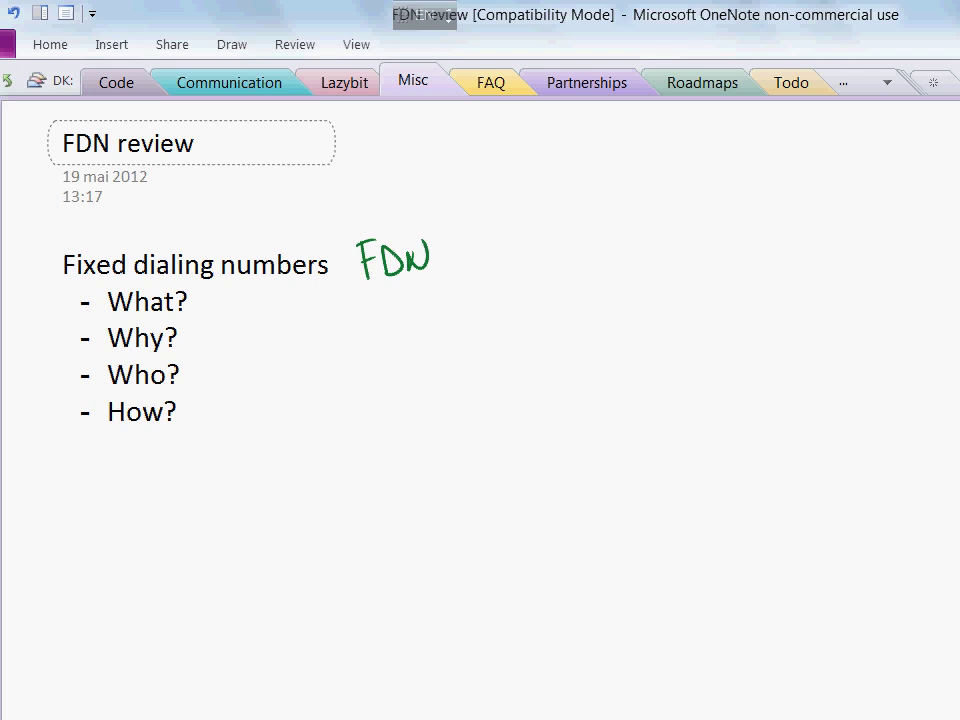
pyautogui.moveTo(490, 340); pyautogui.dragTo(500, 430)
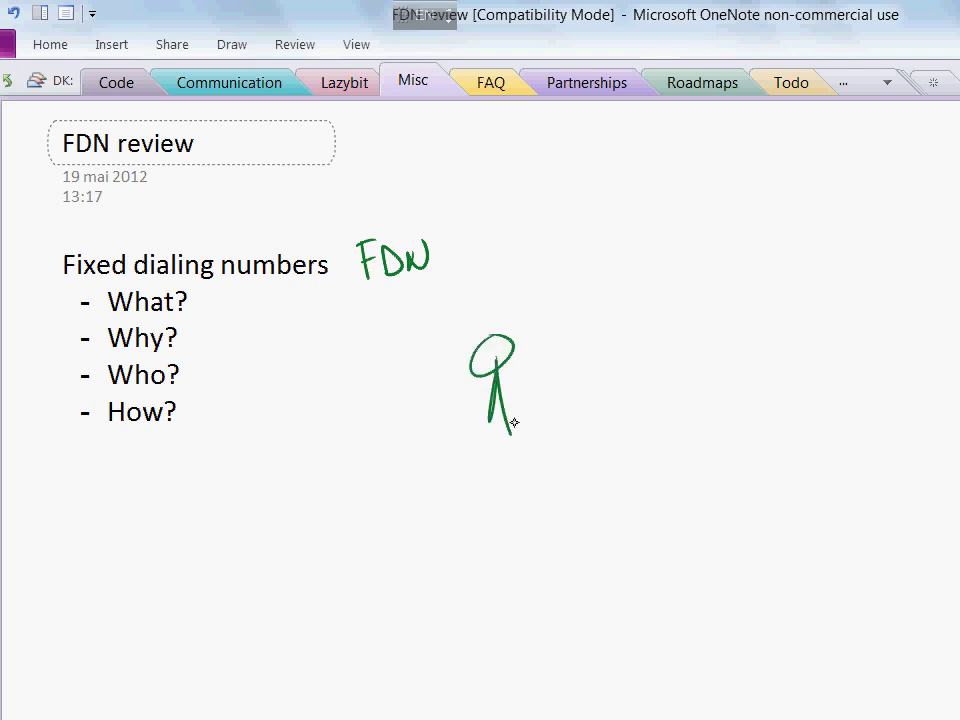
pyautogui.moveTo(500, 410); pyautogui.dragTo(516, 480)
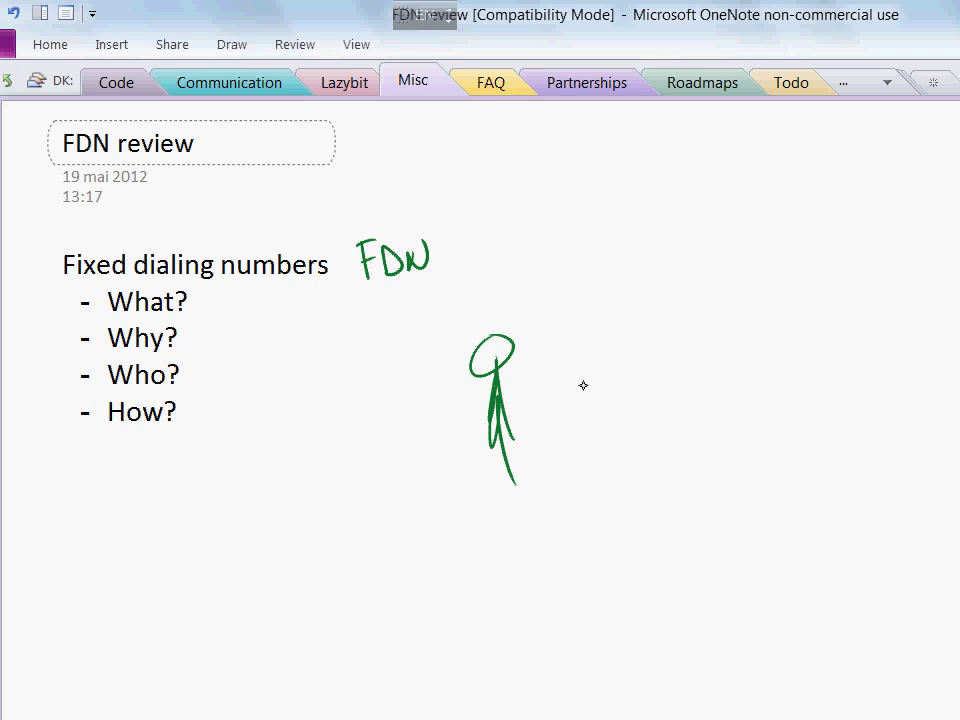
# Step: Sketch another figure, the central box and an arrow leading out of it
pyautogui.moveTo(564, 360); pyautogui.dragTo(640, 396)
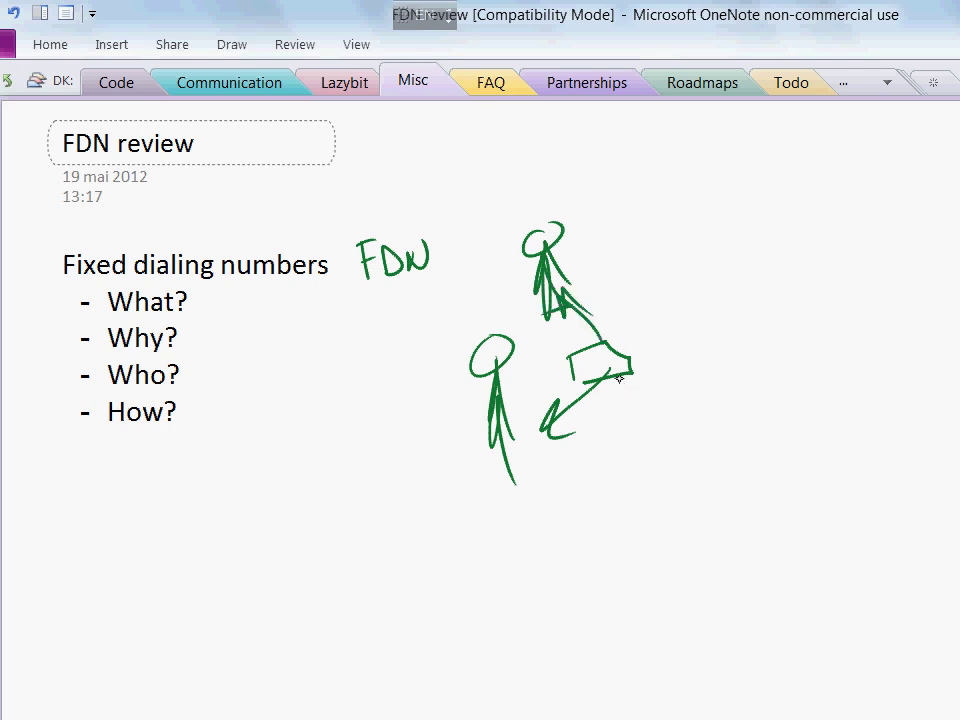
pyautogui.scroll(-3)
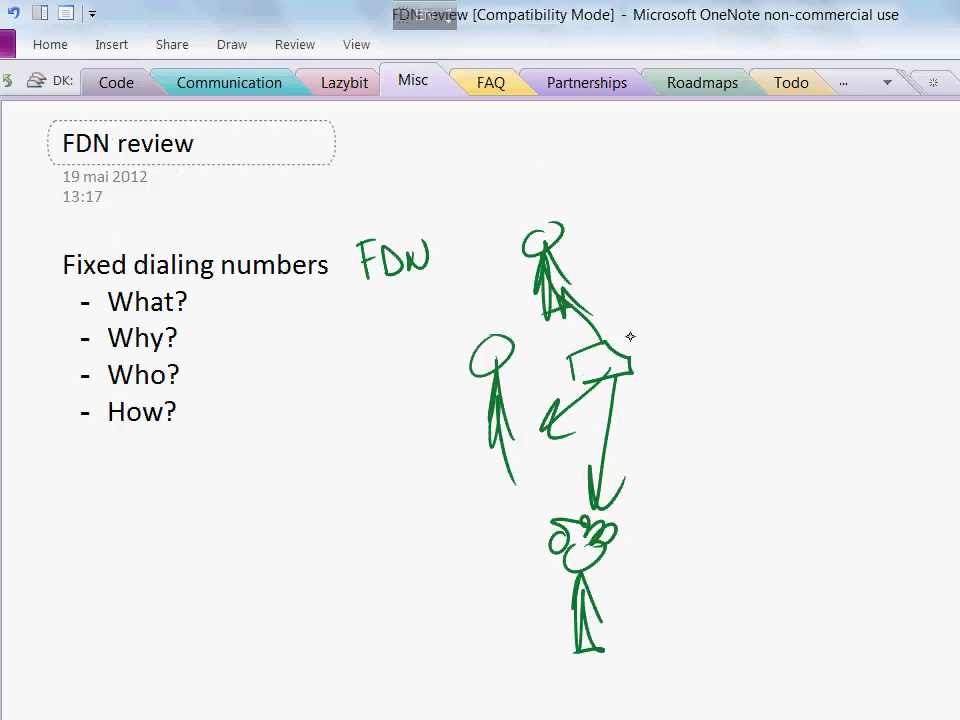
pyautogui.moveTo(630, 340); pyautogui.dragTo(690, 250)
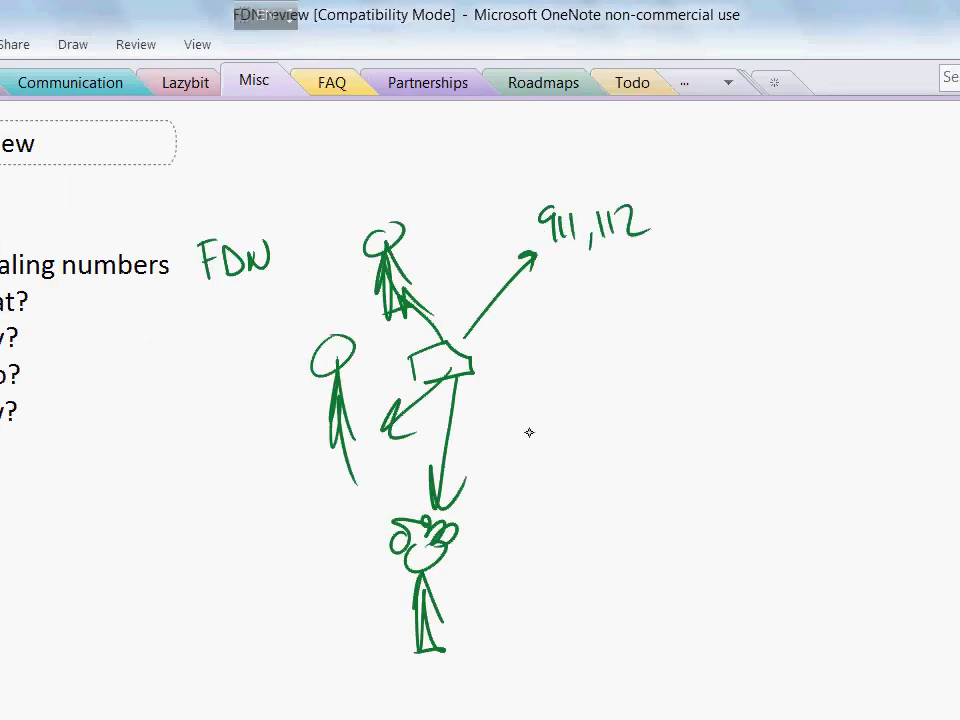
pyautogui.moveTo(516, 468)
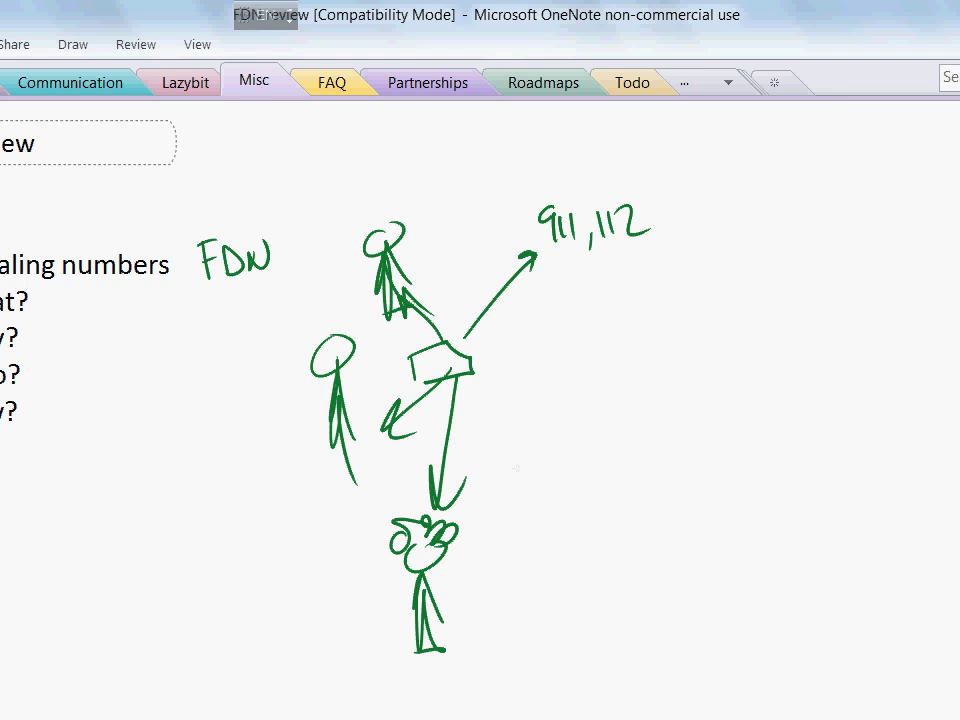
pyautogui.moveTo(570, 266)
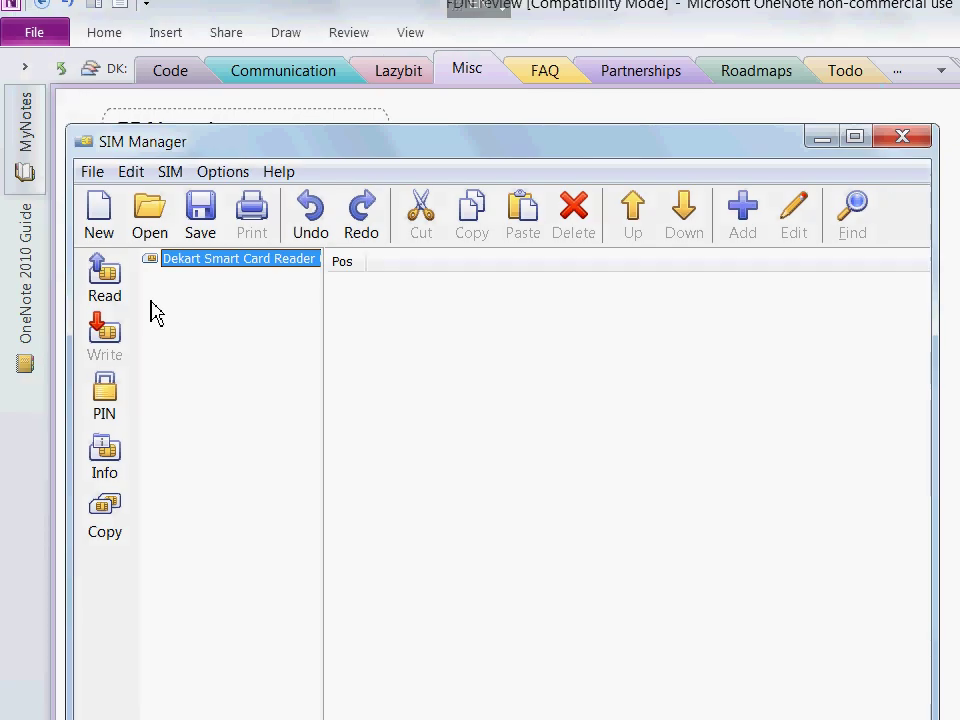
# Step: Read the inserted SIM card's data through the Dekart reader
pyautogui.click(104, 276)
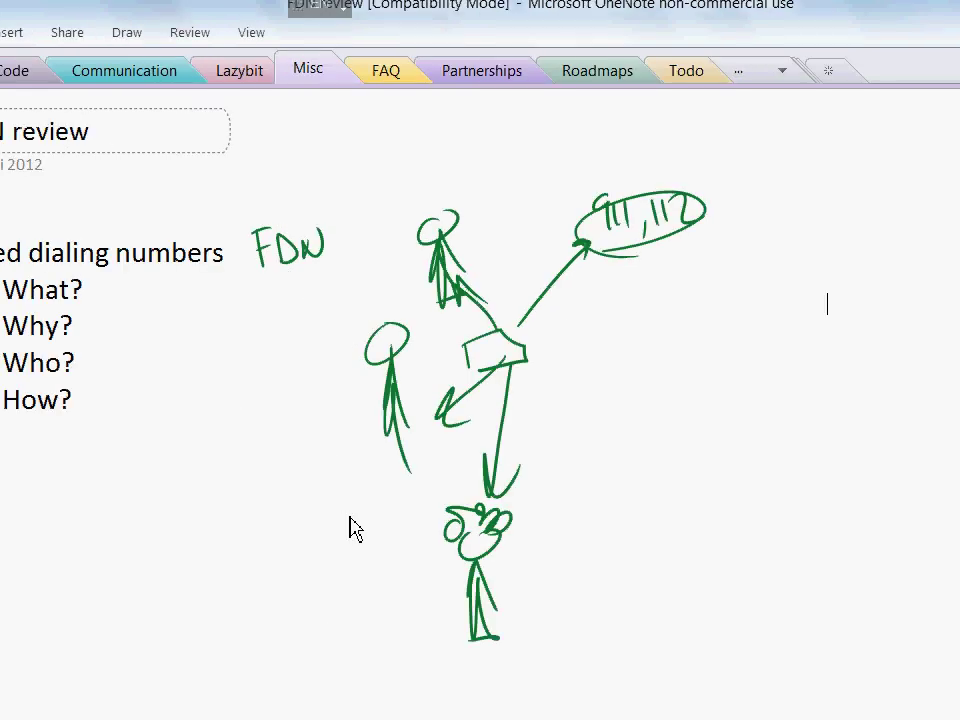
pyautogui.moveTo(344, 548)
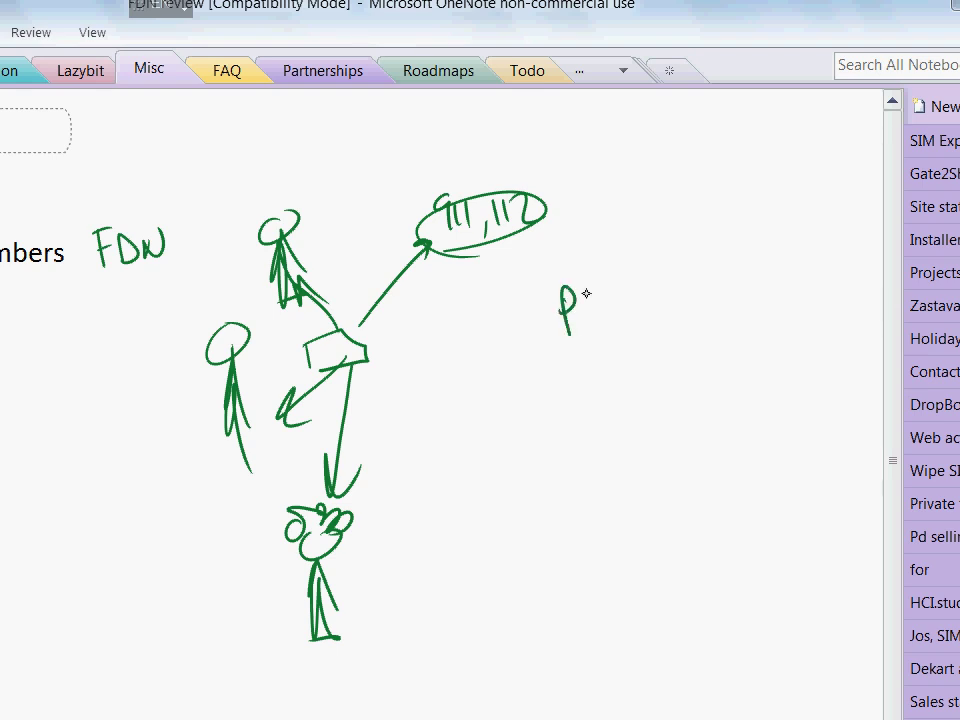
# Step: Handwrite PIN2 to the right of the diagram and underline it
pyautogui.write('in2')
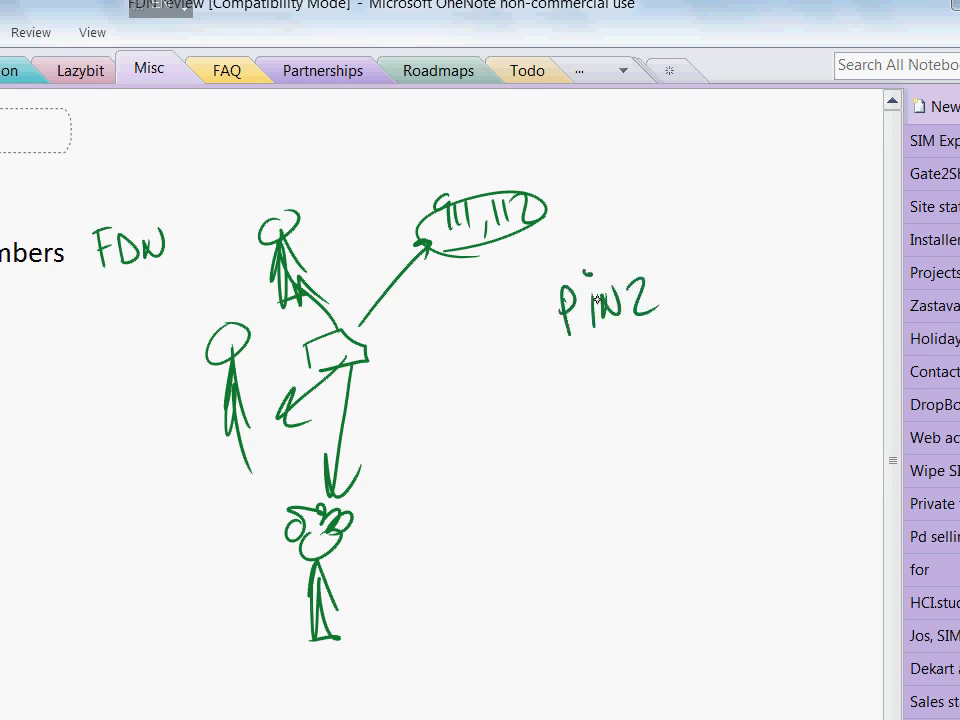
pyautogui.moveTo(538, 348); pyautogui.dragTo(684, 340)
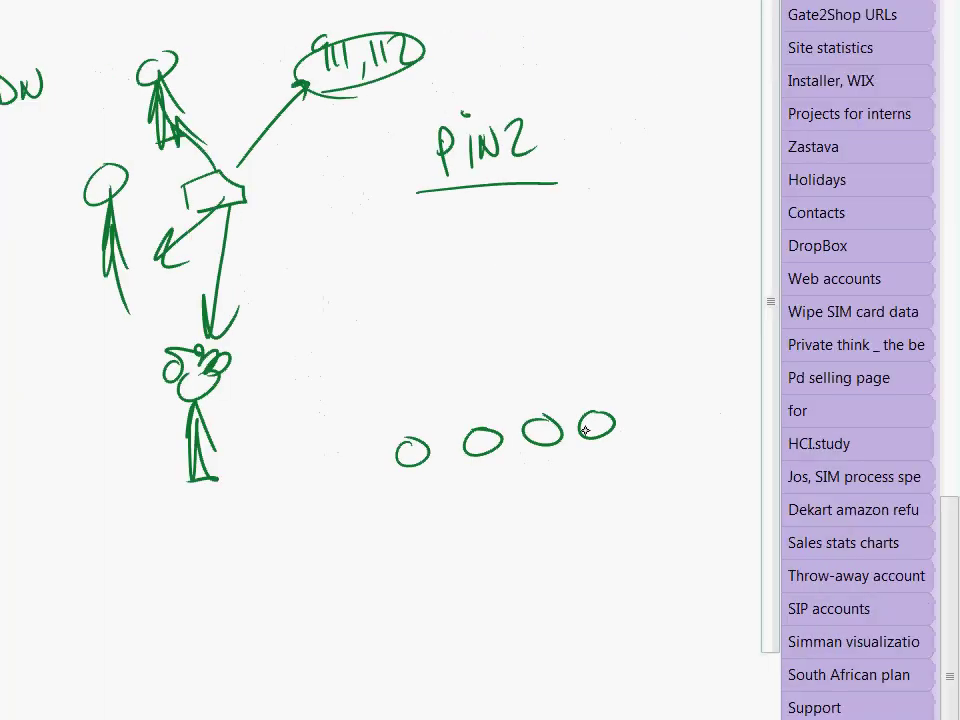
# Step: Scroll the page down to make room below PIN2 for 0000
pyautogui.scroll(-3)
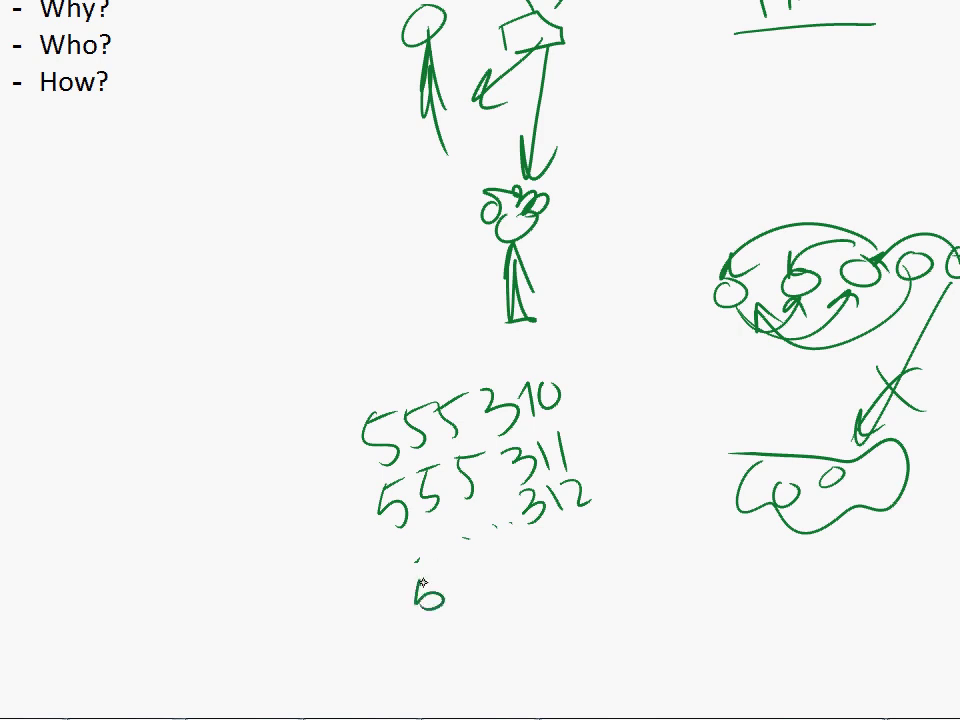
# Step: Write a fourth number line 555310 below the list and cross out its final digit
pyautogui.moveTo(410, 600); pyautogui.dragTo(540, 576)
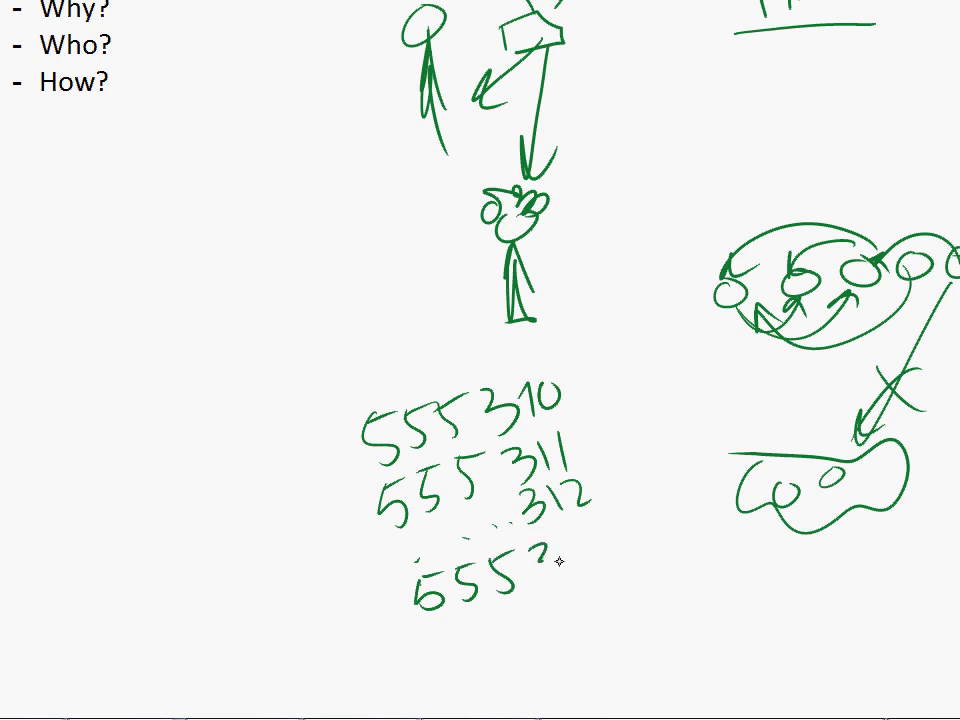
pyautogui.moveTo(540, 576); pyautogui.dragTo(570, 556)
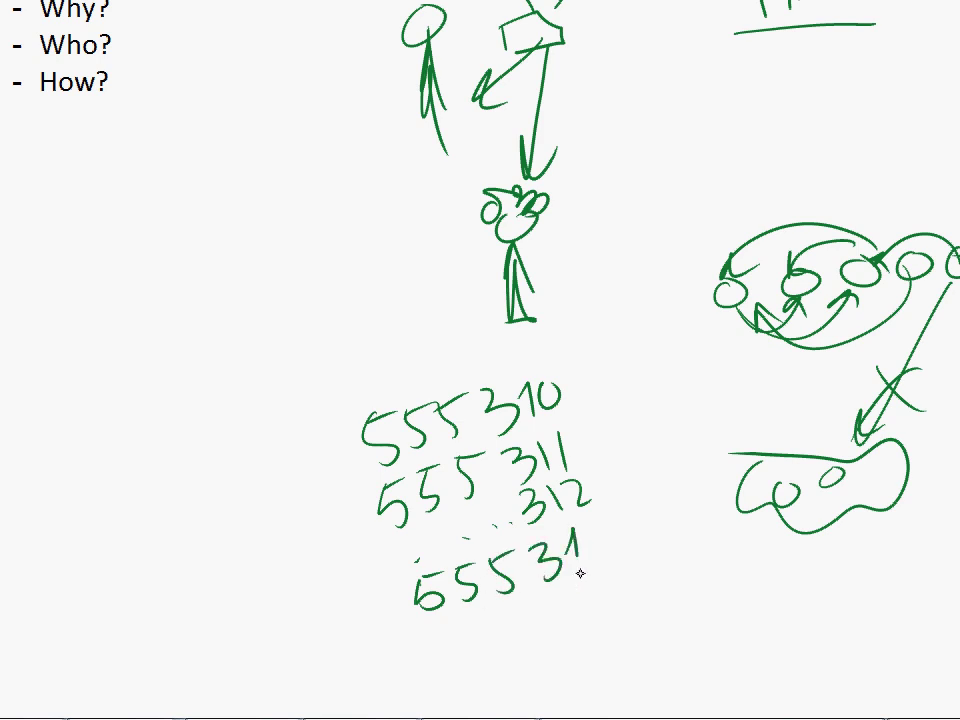
pyautogui.moveTo(580, 536); pyautogui.dragTo(600, 560)
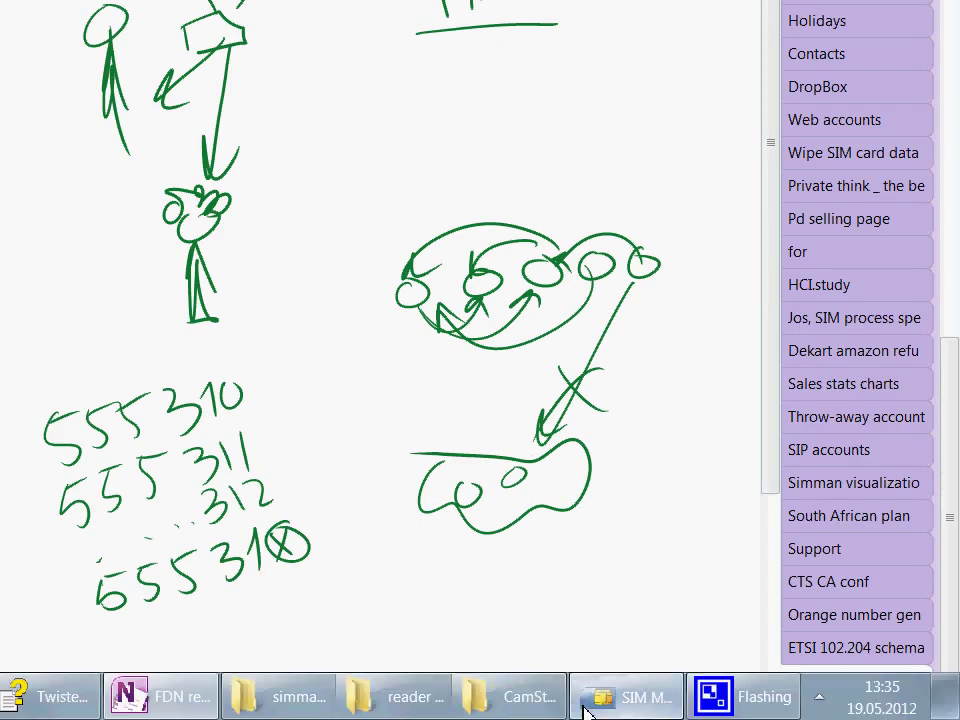
# Step: Bring SIM Manager forward and enter the first fixed dialling entry with number 111
pyautogui.click(628, 696)
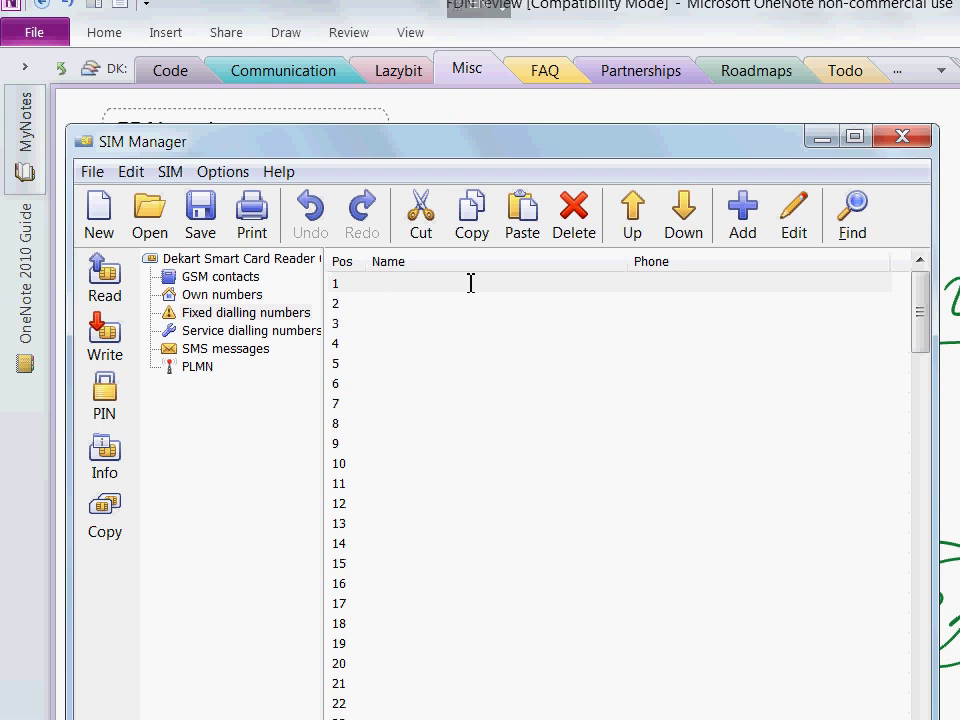
pyautogui.write('borthe')
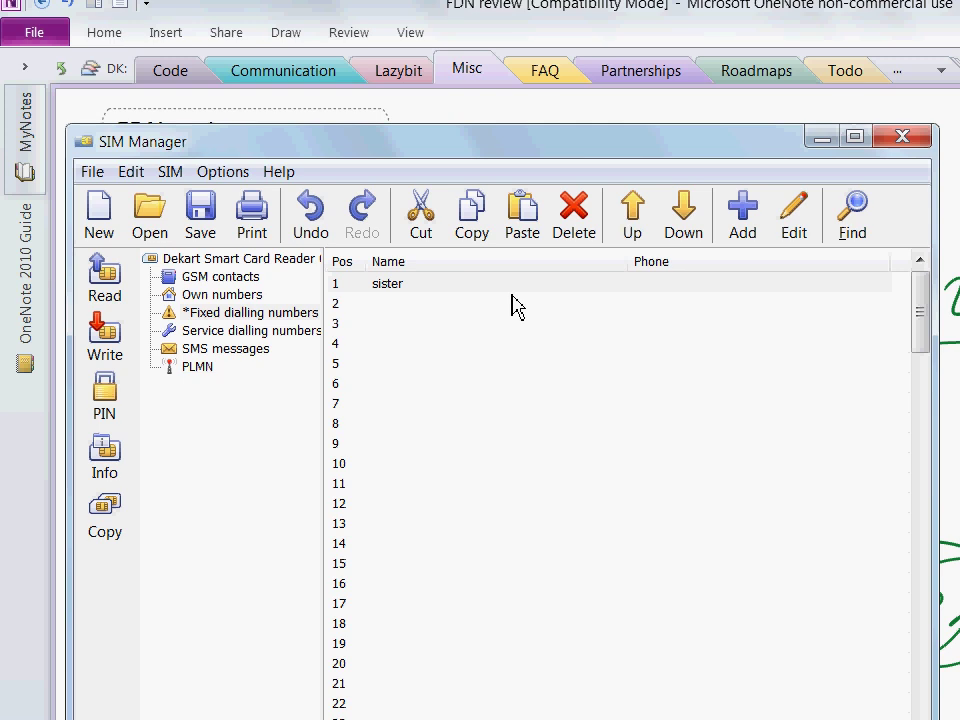
pyautogui.write('111')
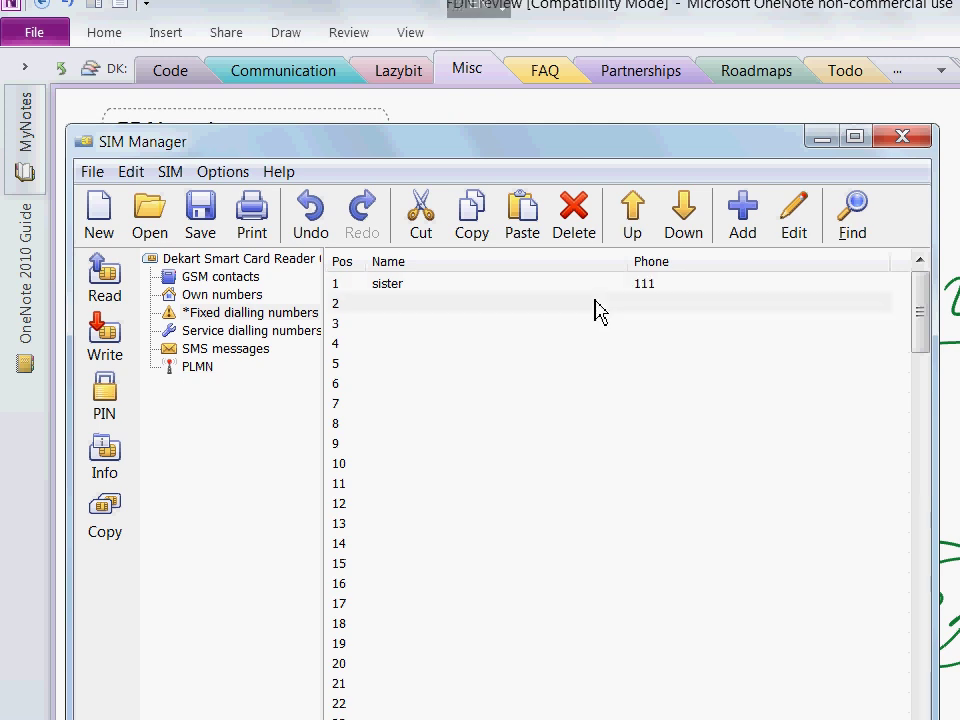
pyautogui.moveTo(602, 312)
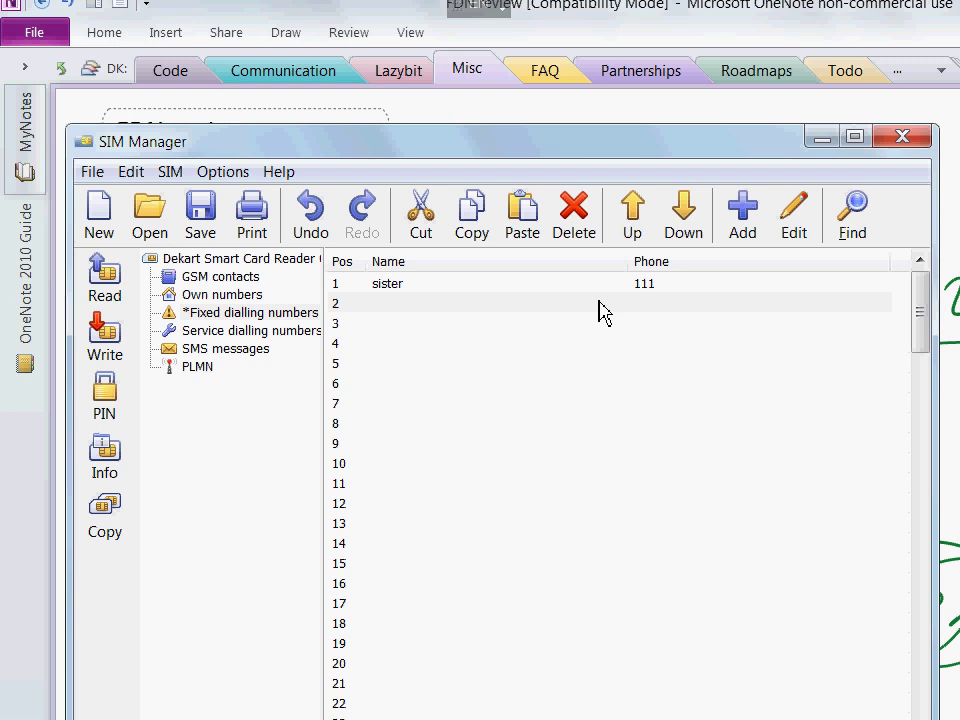
# Step: Name the next fixed dialling entries bestfriend and teacher
pyautogui.write('bestfriend')
pyautogui.write('222')
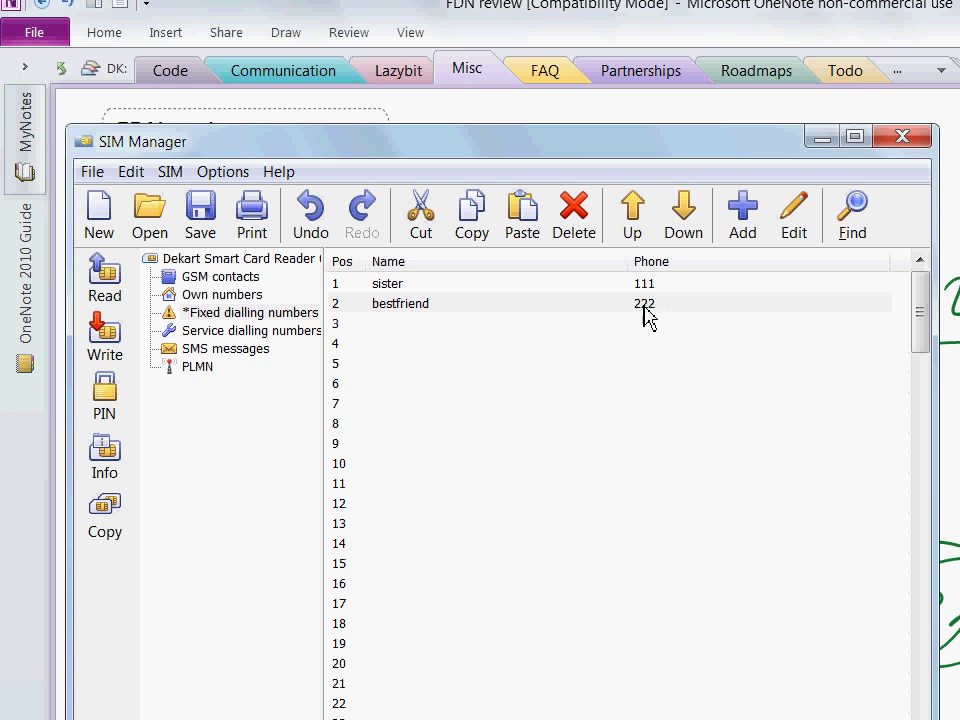
pyautogui.write('teacher')
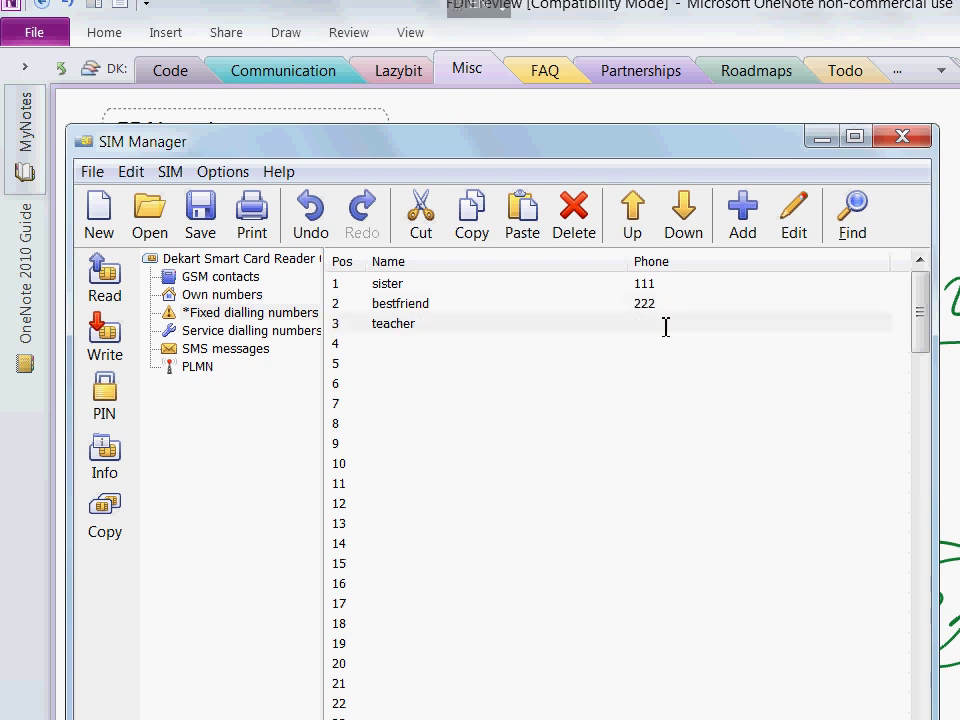
# Step: Give the teacher fixed dialling entry the phone number 333
pyautogui.write('333')
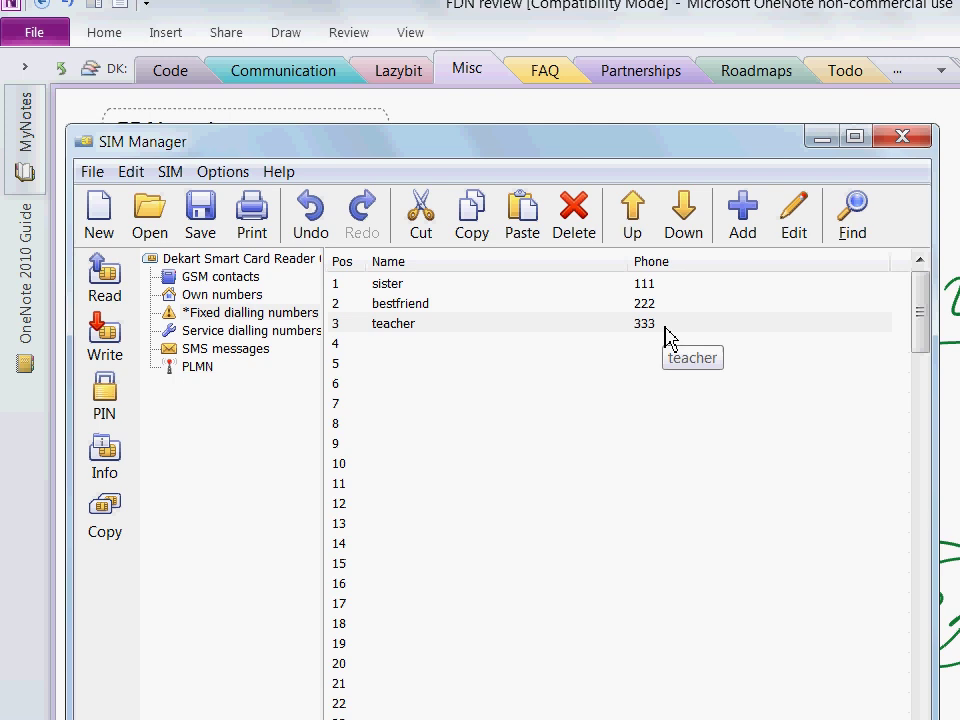
pyautogui.moveTo(432, 322)
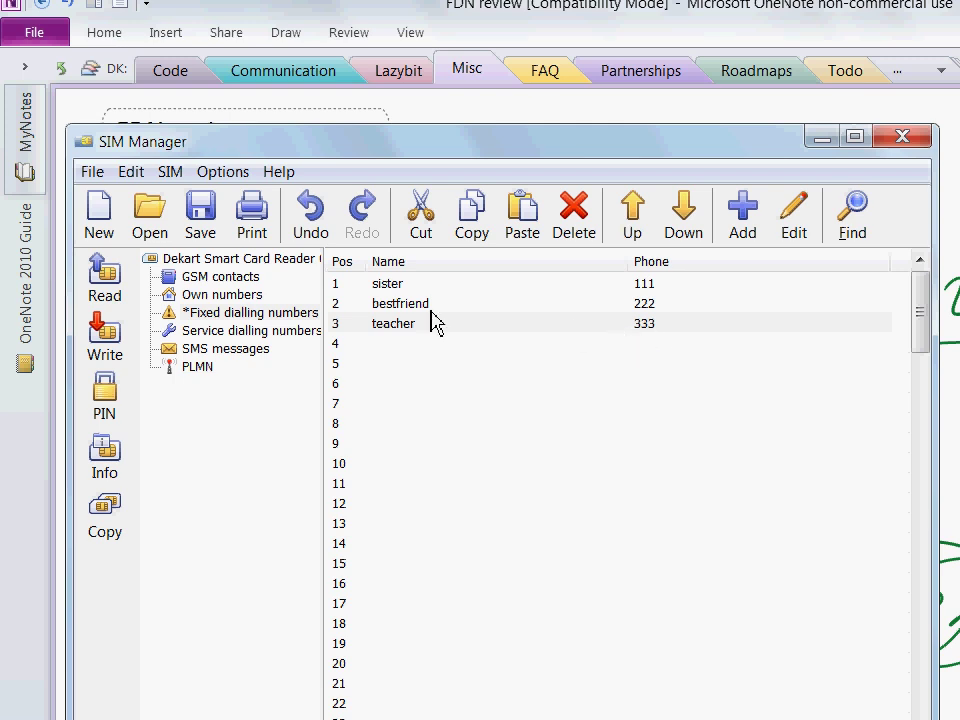
pyautogui.moveTo(104, 330)
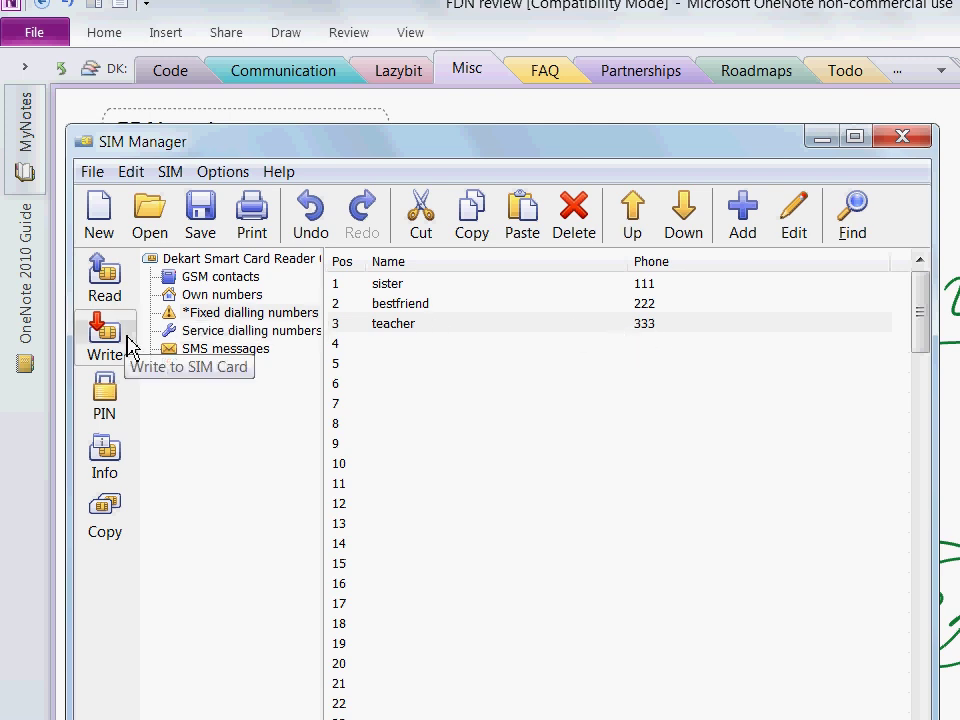
# Step: Write the fixed dialling list to the SIM, entering and confirming the PIN2 code
pyautogui.click(104, 336)
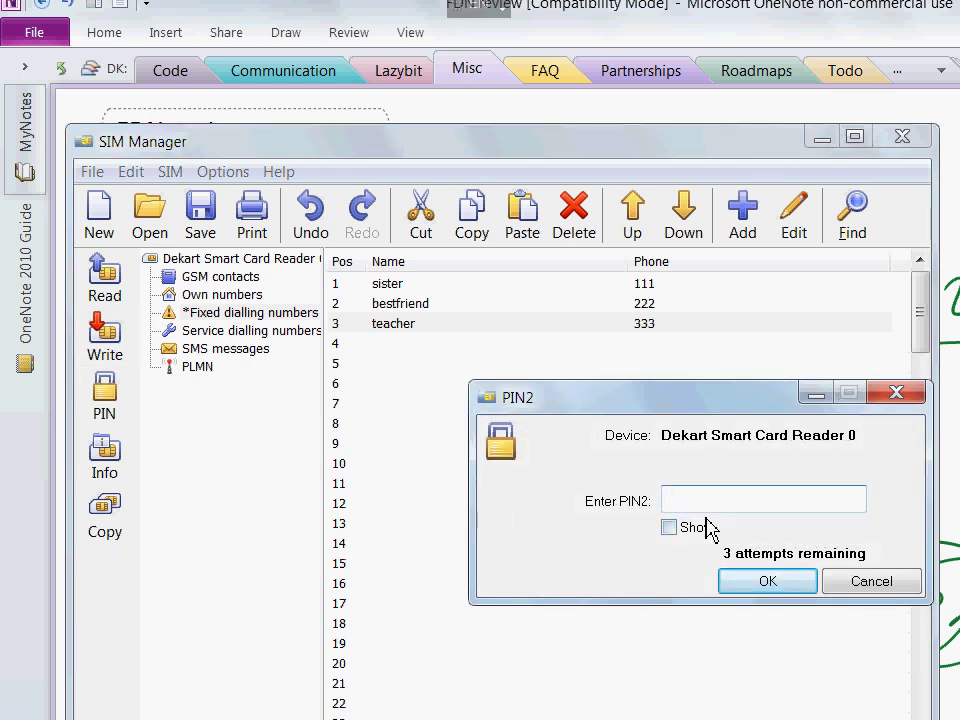
pyautogui.write('1')
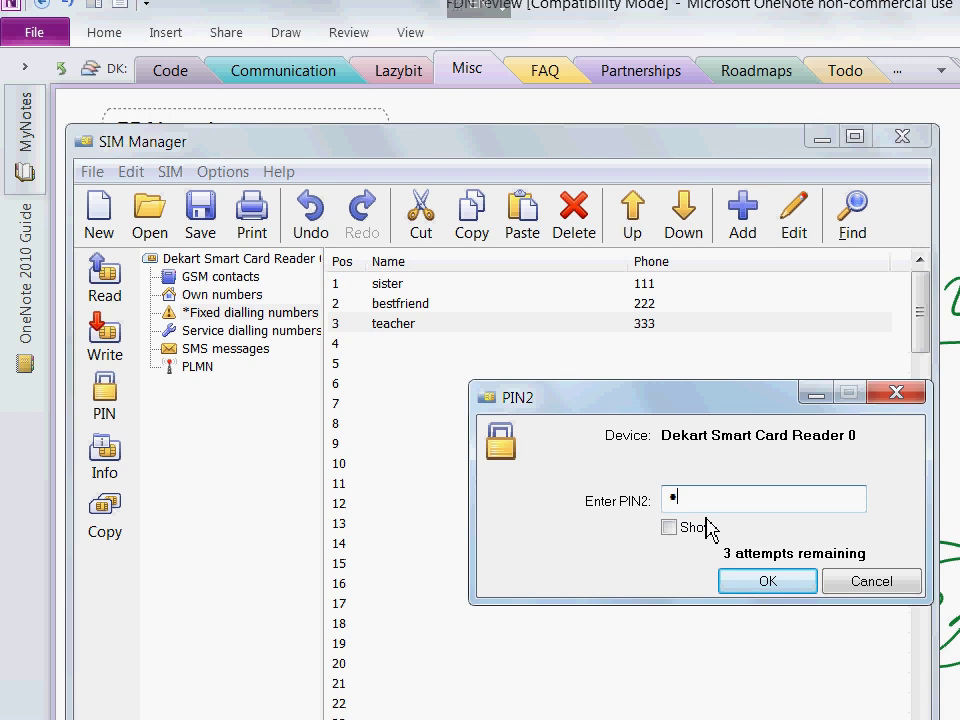
pyautogui.write('*')
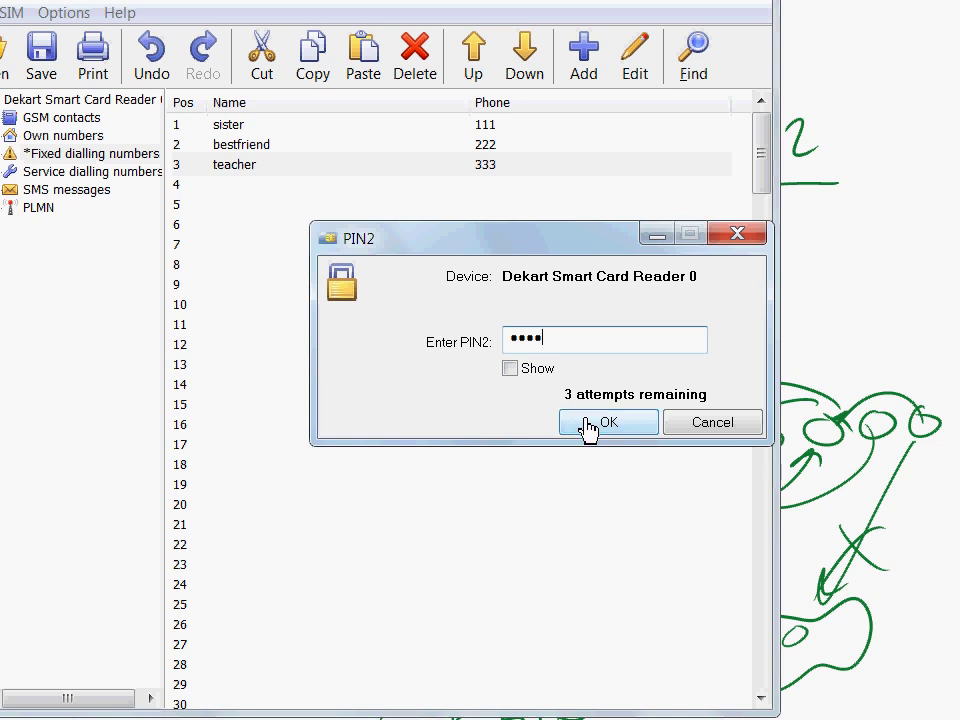
pyautogui.click(608, 420)
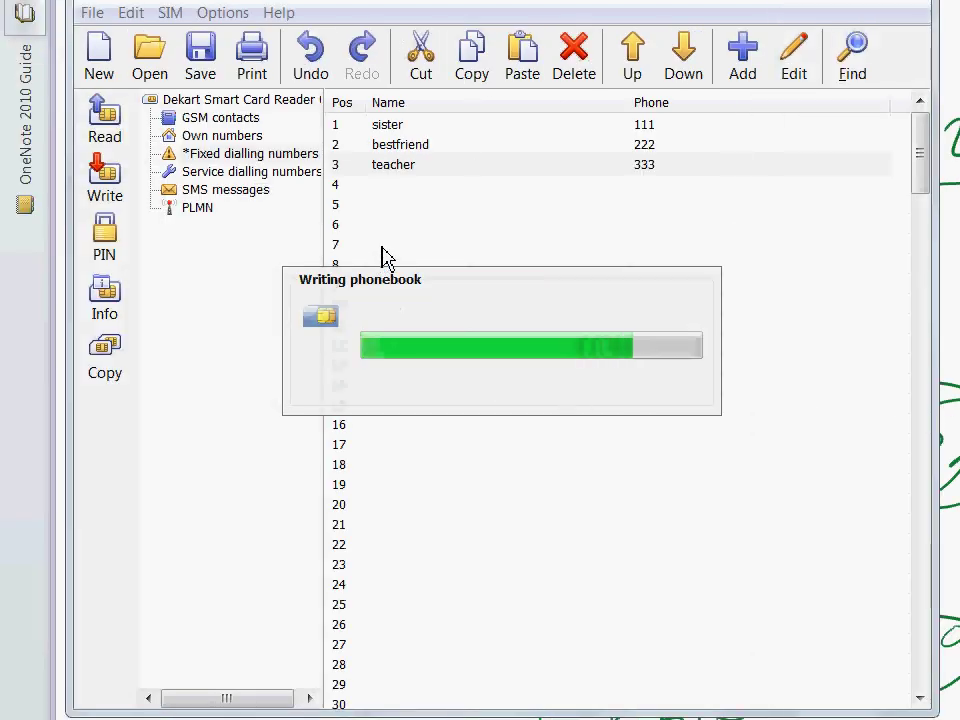
# Step: Let the phonebook write finish and review sister 111, bestfriend 222, teacher 333
pyautogui.click(246, 152)
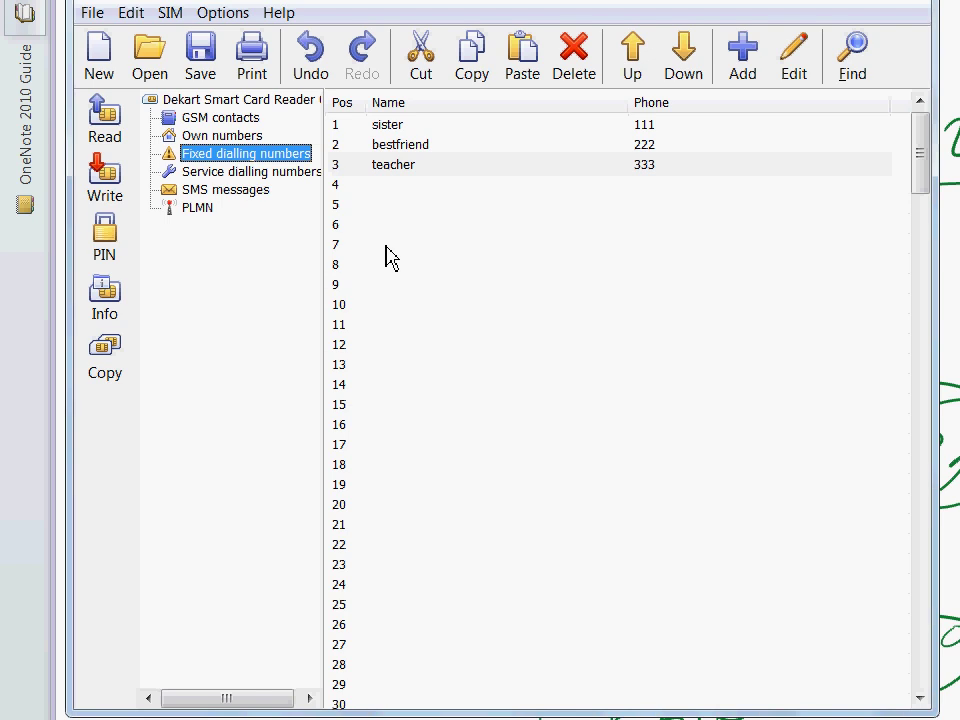
pyautogui.moveTo(372, 216)
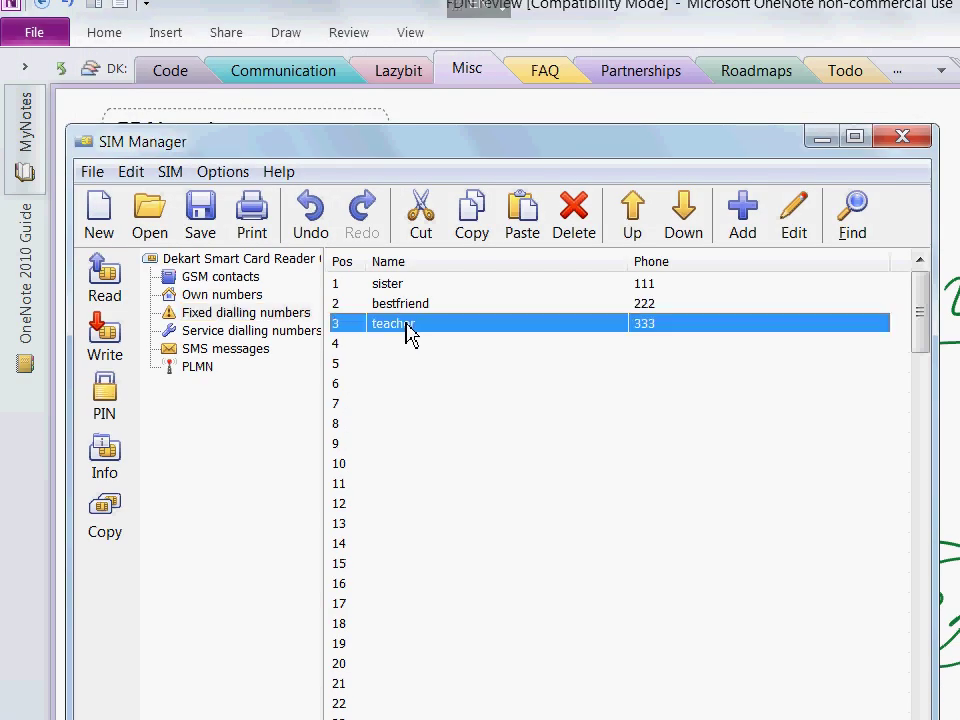
pyautogui.moveTo(404, 336)
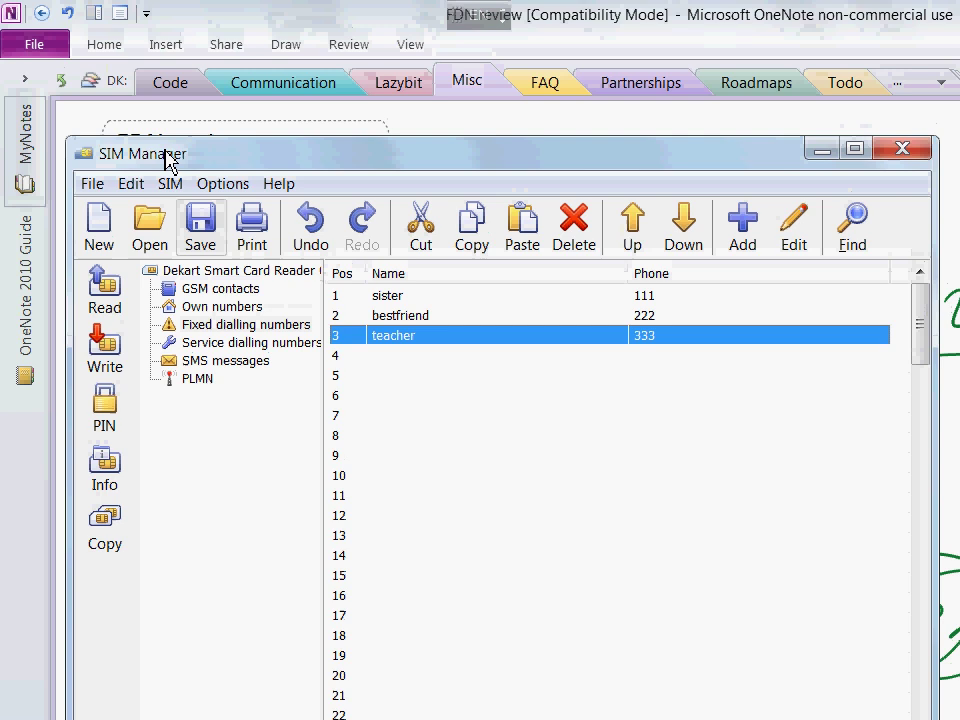
pyautogui.click(170, 184)
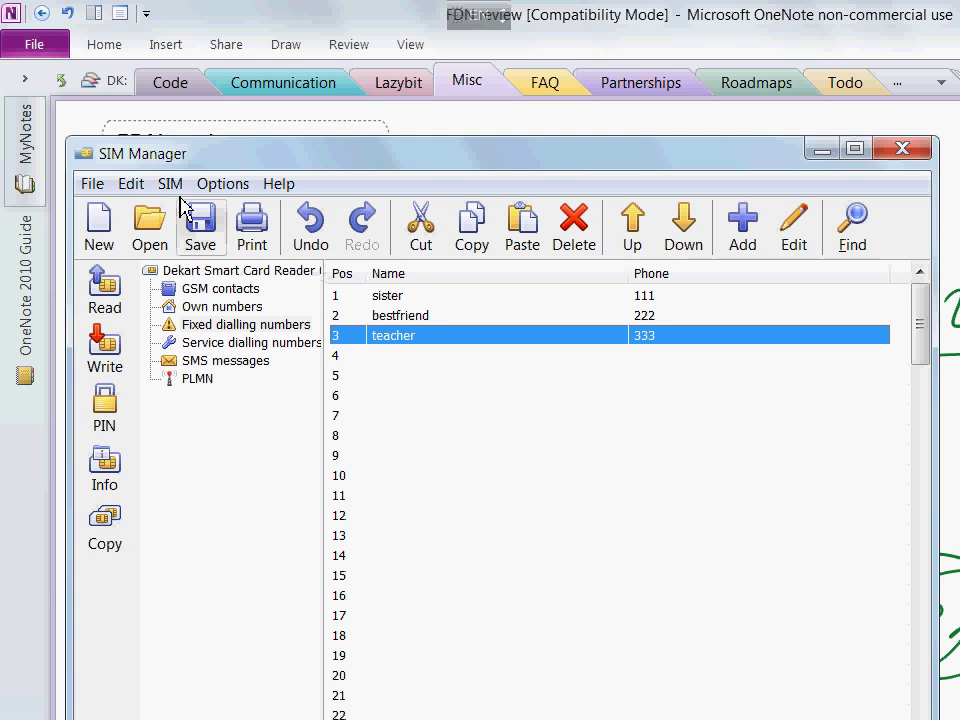
# Step: Open and close the SIM menu without changing the card
pyautogui.click(170, 184)
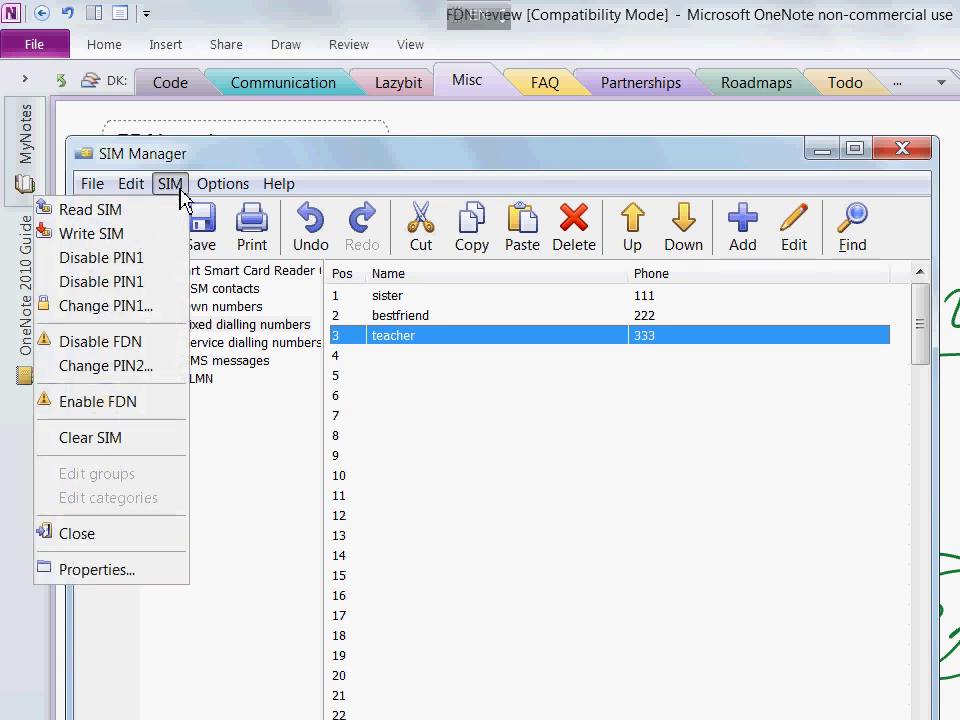
pyautogui.click(168, 184)
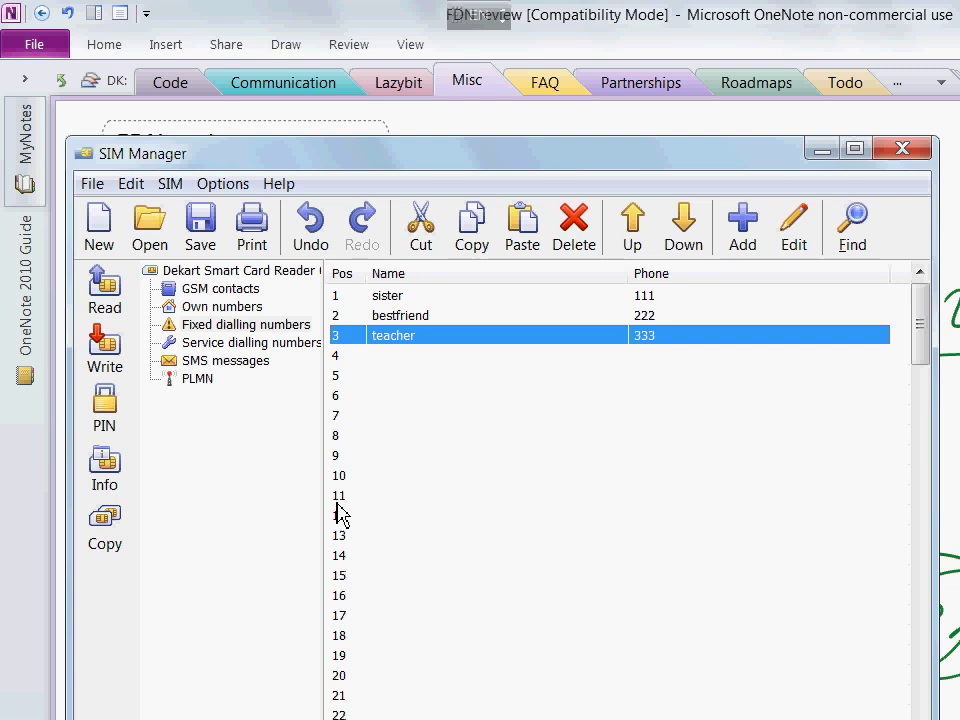
pyautogui.moveTo(348, 524)
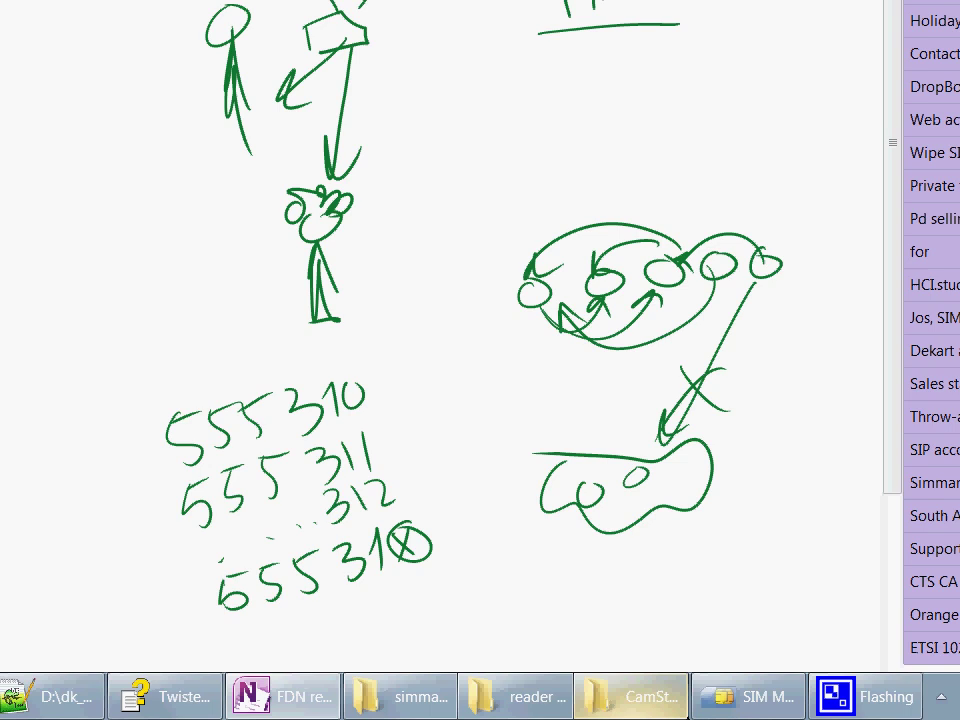
# Step: Bring the SIM Manager window back in front from the taskbar
pyautogui.click(748, 696)
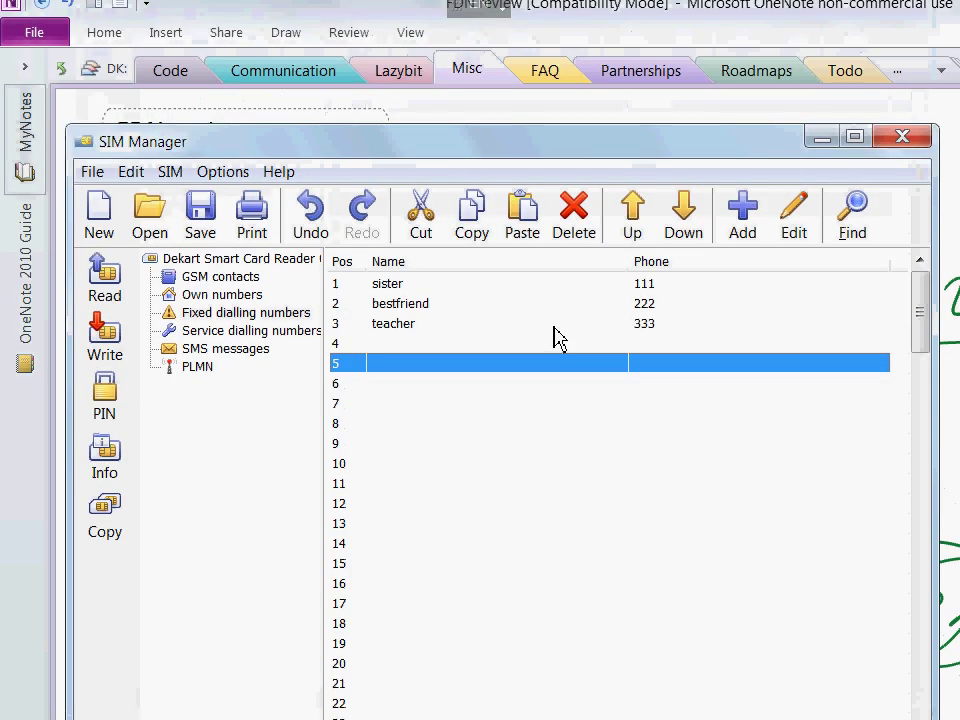
pyautogui.moveTo(556, 336)
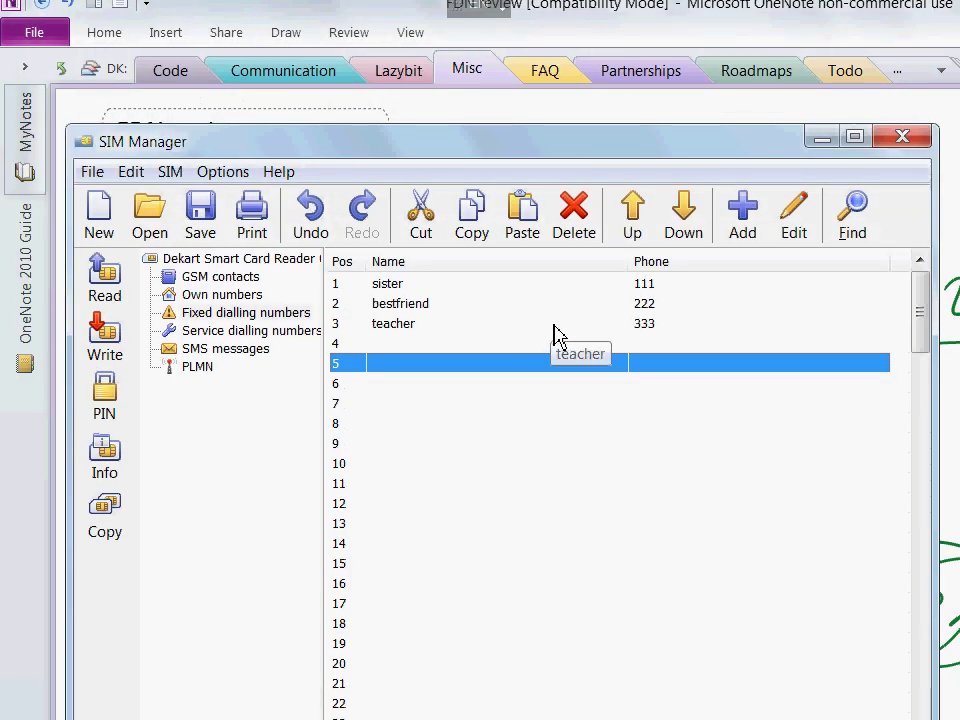
pyautogui.moveTo(580, 536)
pyautogui.write('Dekart')
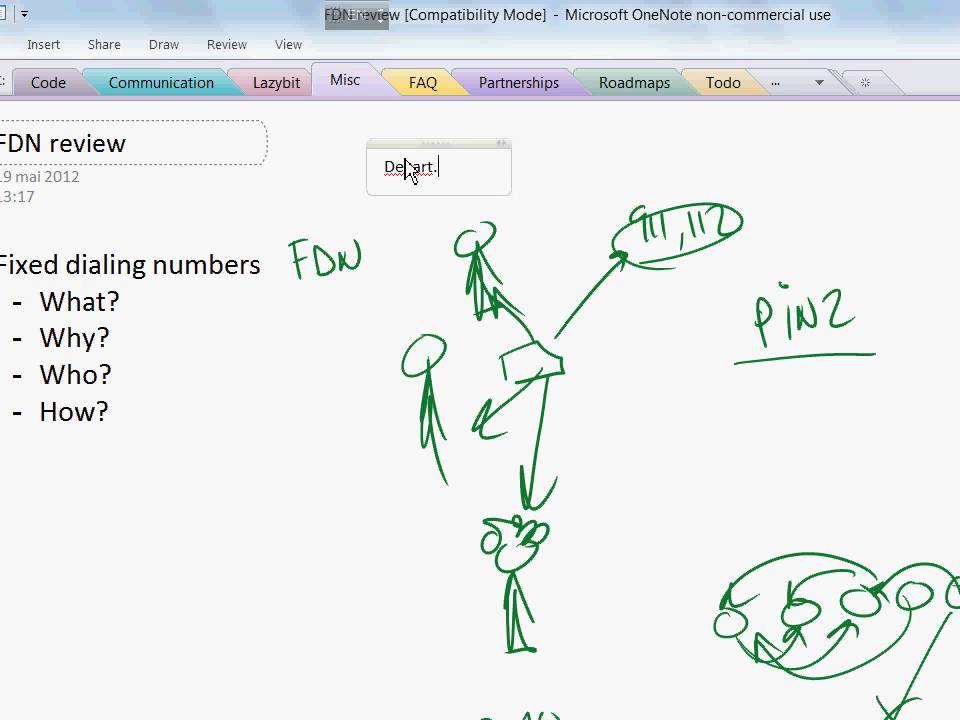
# Step: Finish the note so it reads Dekart.com and Sim-reader.com, correcting the typo
pyautogui.write('.com')
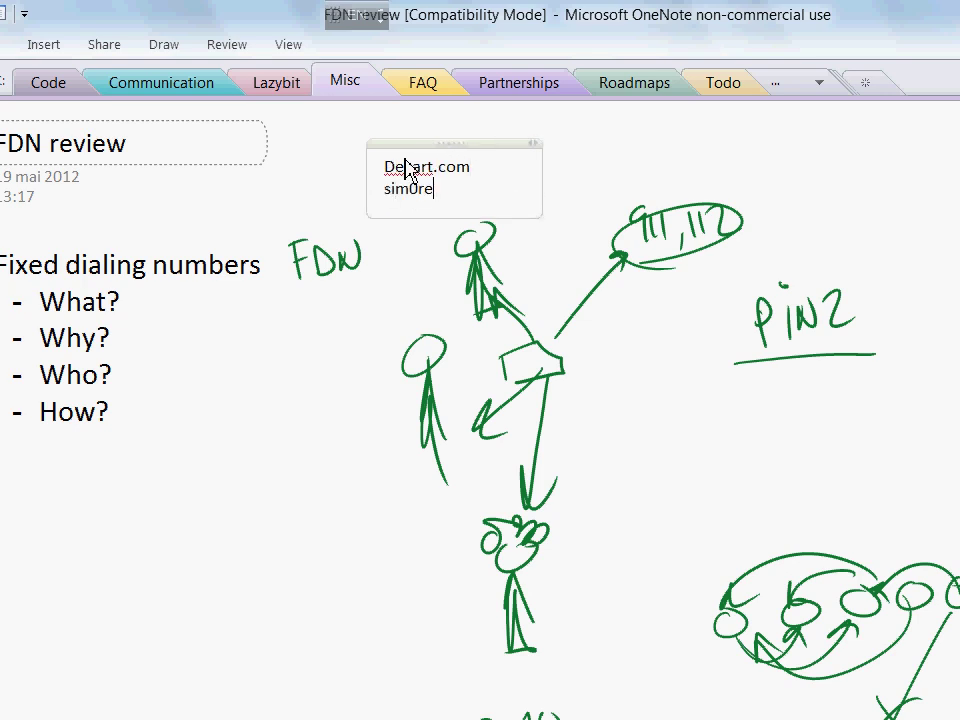
pyautogui.press('BackSpace')
pyautogui.write('Sim-reader.ci')
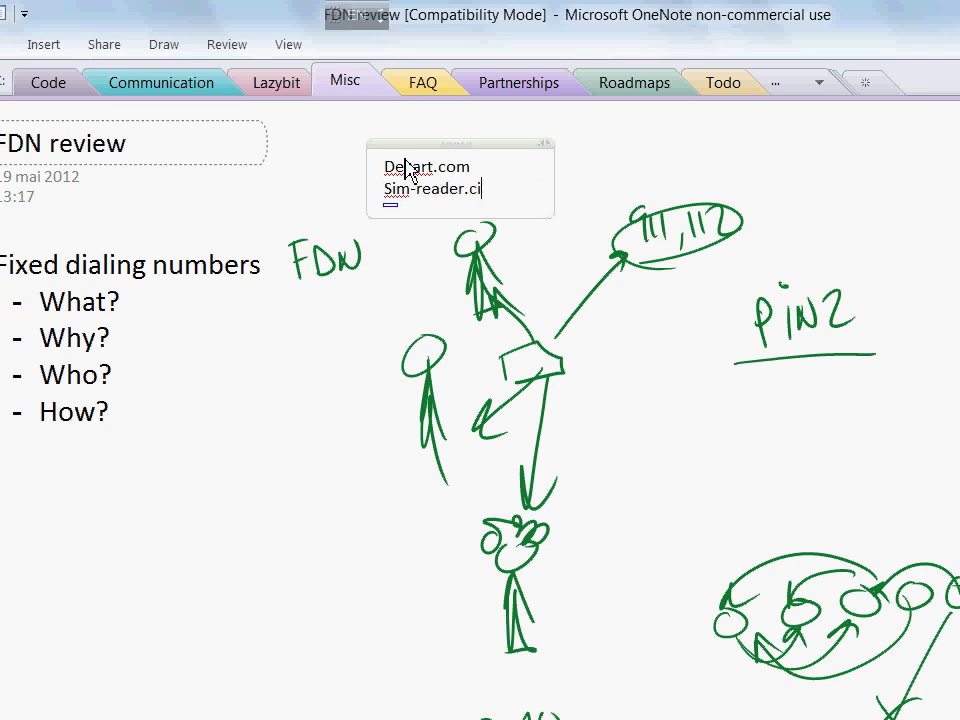
pyautogui.write('om')
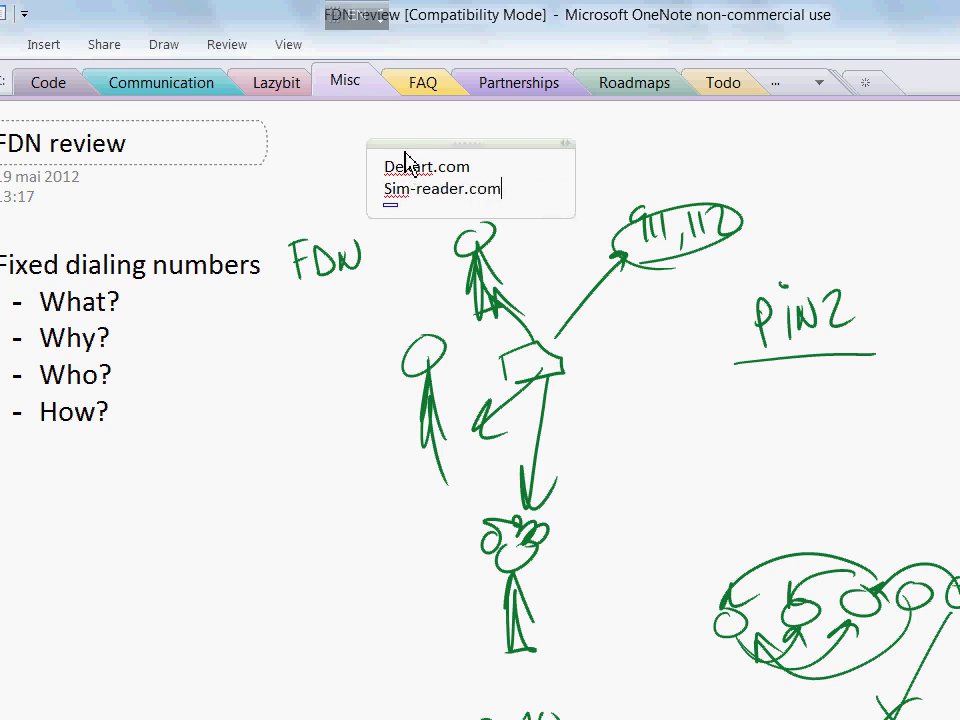